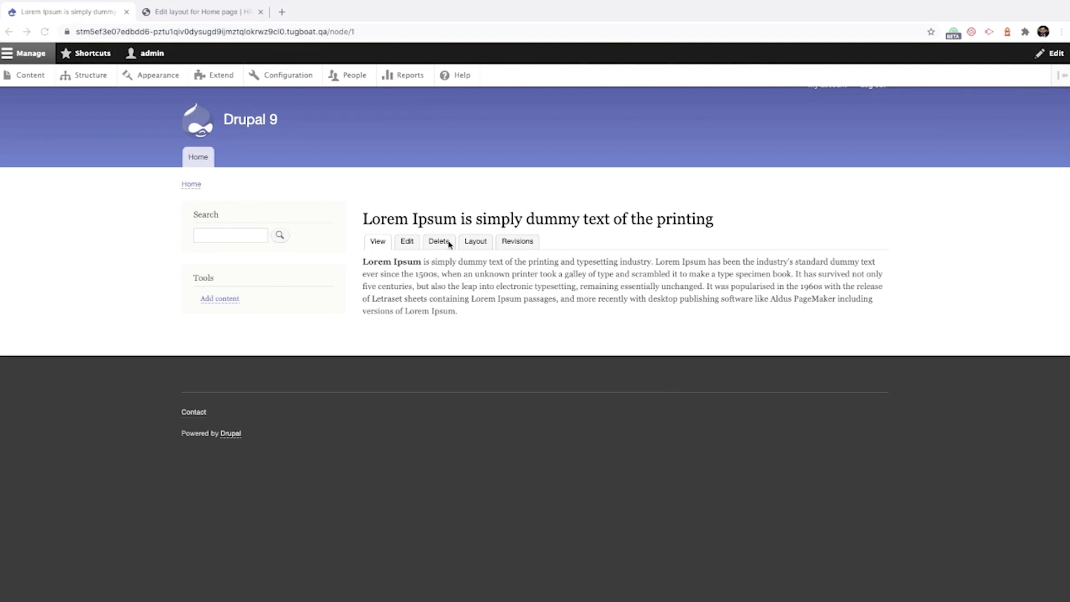
mouse_move(456, 222)
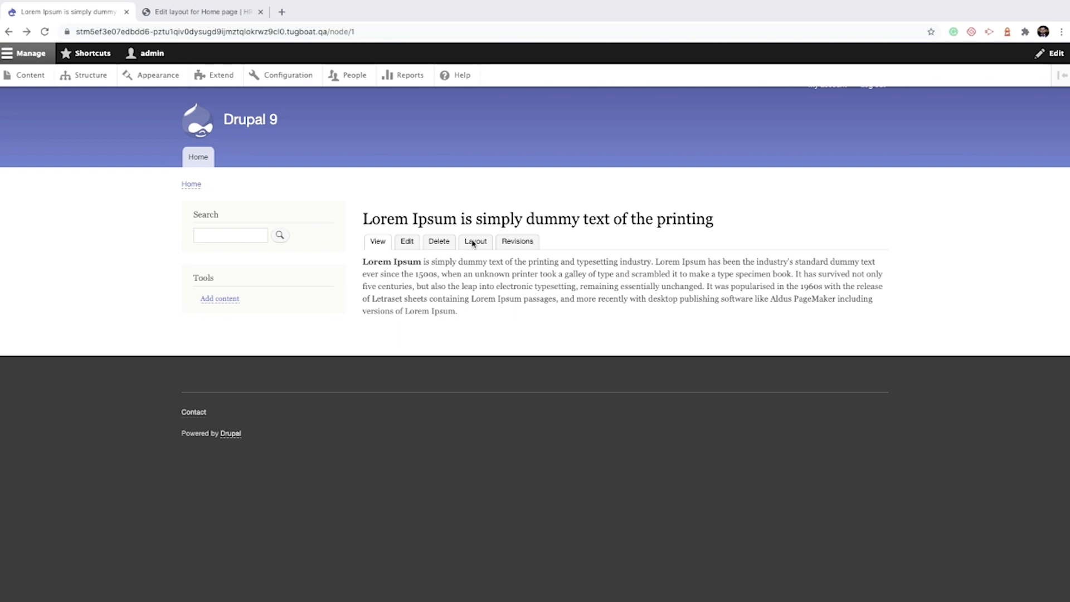
Add a Four column section above the body-text section of the Lorem Ipsum layout
left_click(475, 241)
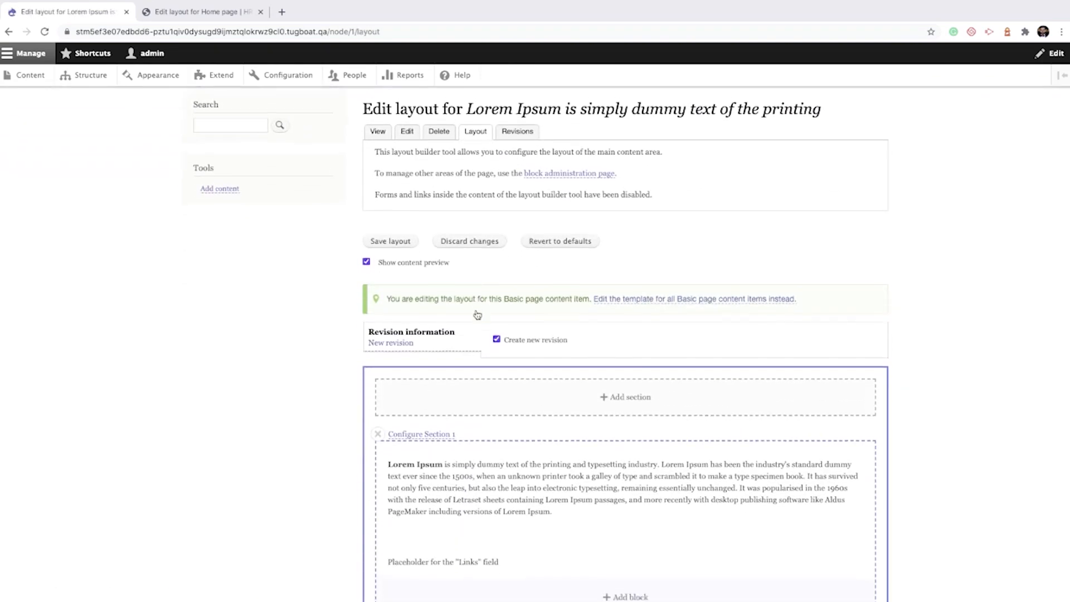
scroll("down", 3)
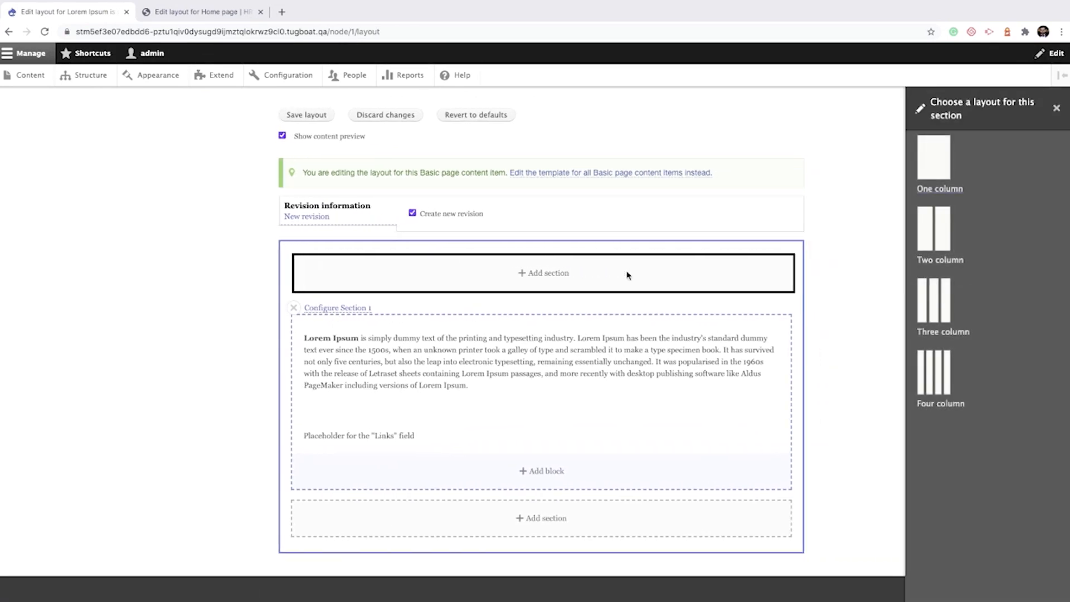
mouse_move(933, 367)
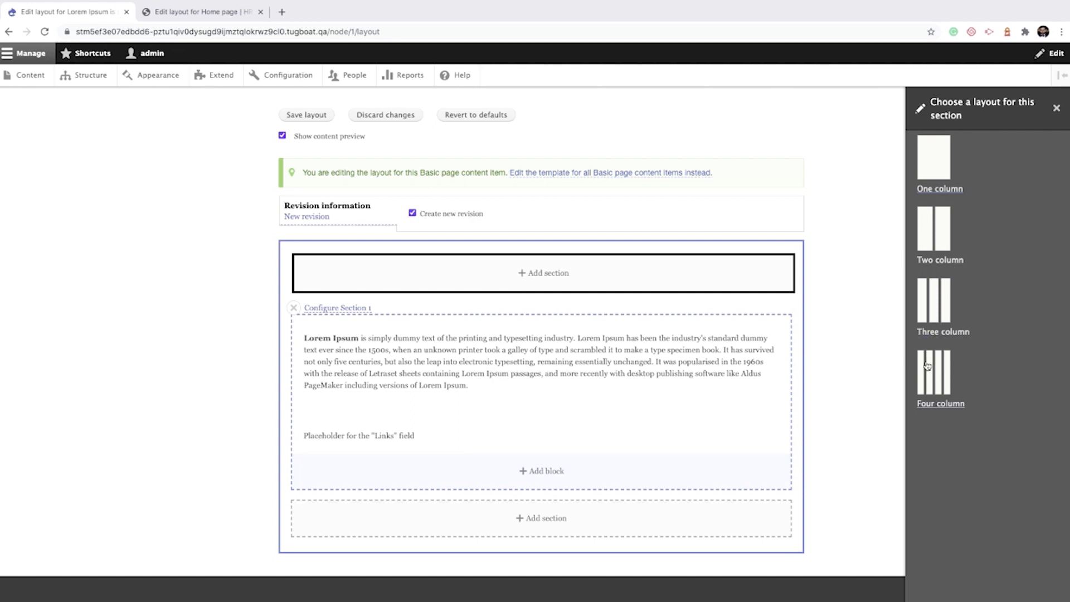
left_click(934, 373)
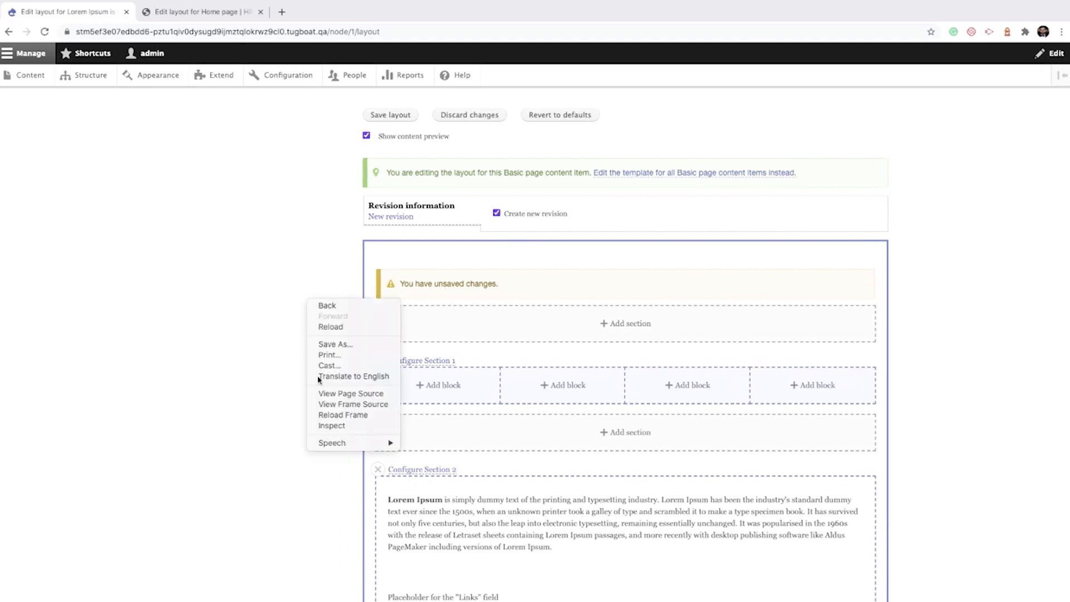
Switch to the Home page layout tab and scroll to the Section Attributes settings
left_click(332, 425)
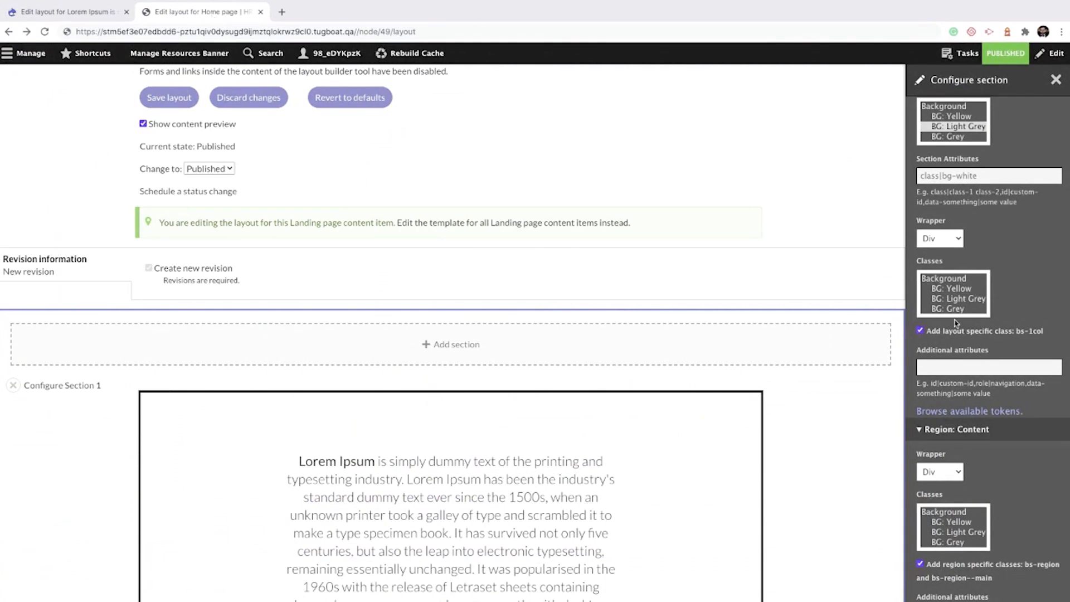
scroll("down", 3)
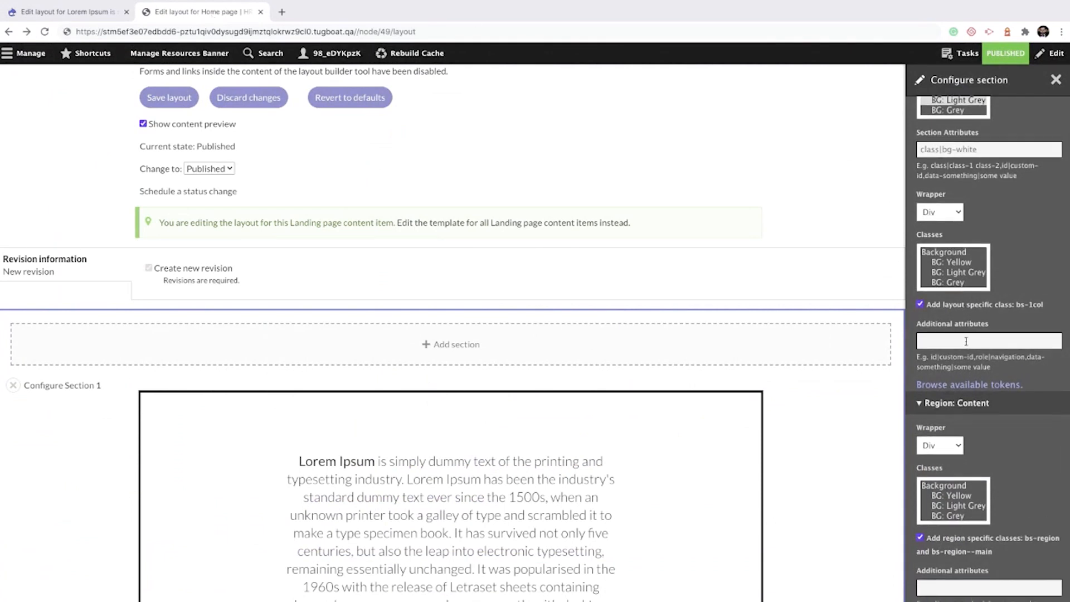